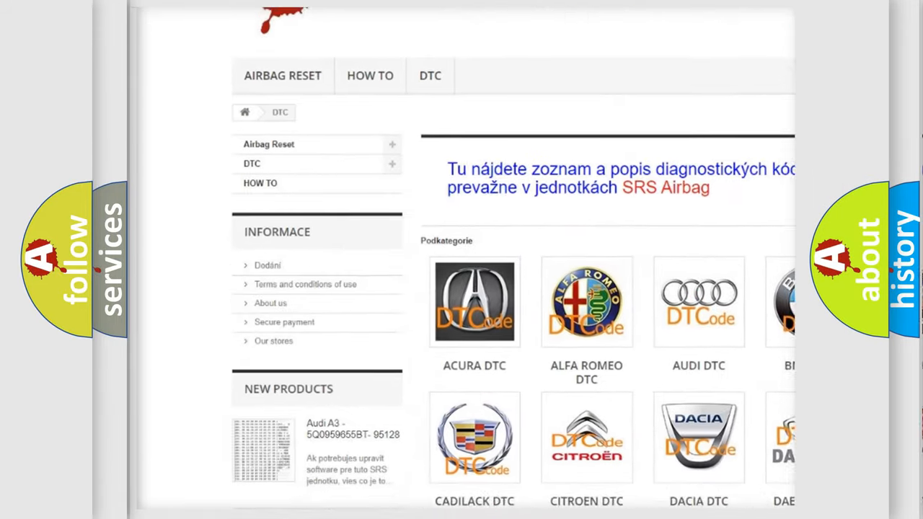
scroll("down", 3)
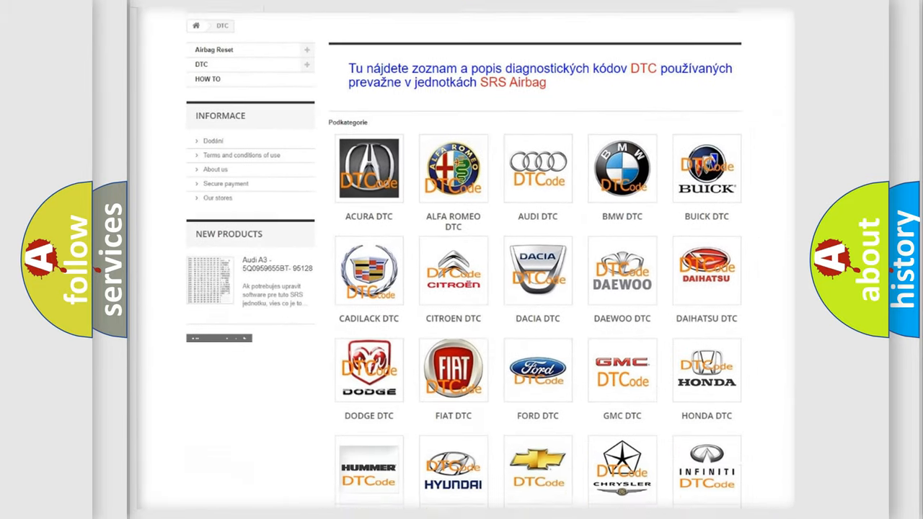
scroll("down", 3)
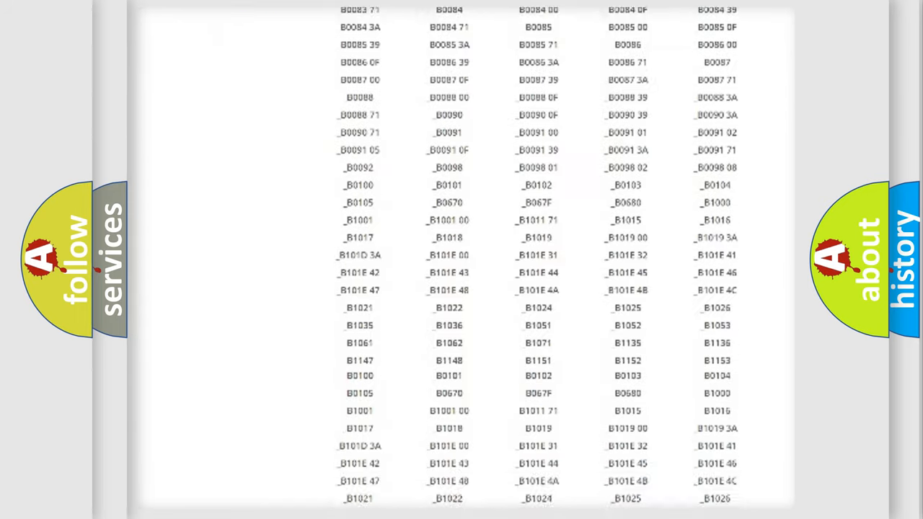
scroll("up", 3)
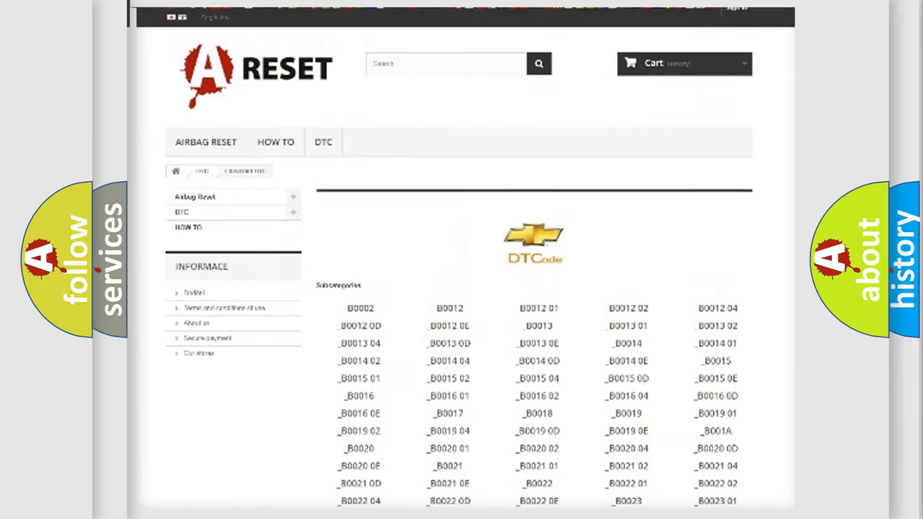